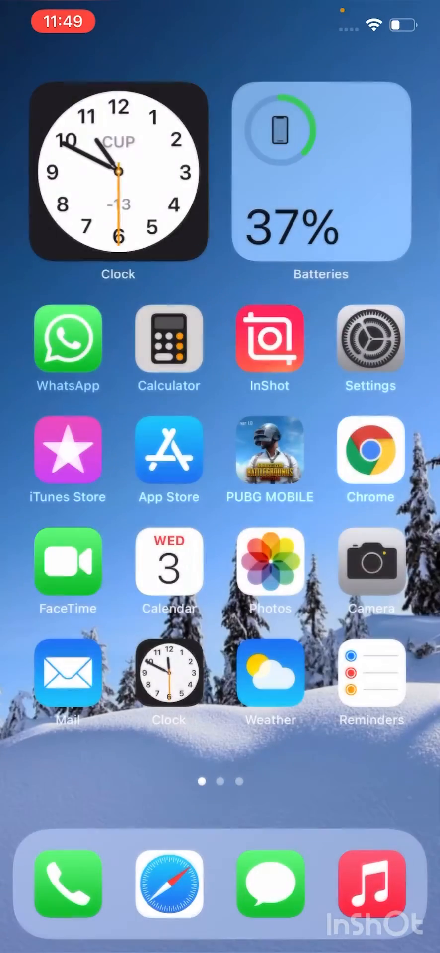
Swipe left through the home screen pages to reach the second page of apps.
{"action": "scroll", "scroll_direction": "left", "scroll_amount": 3}
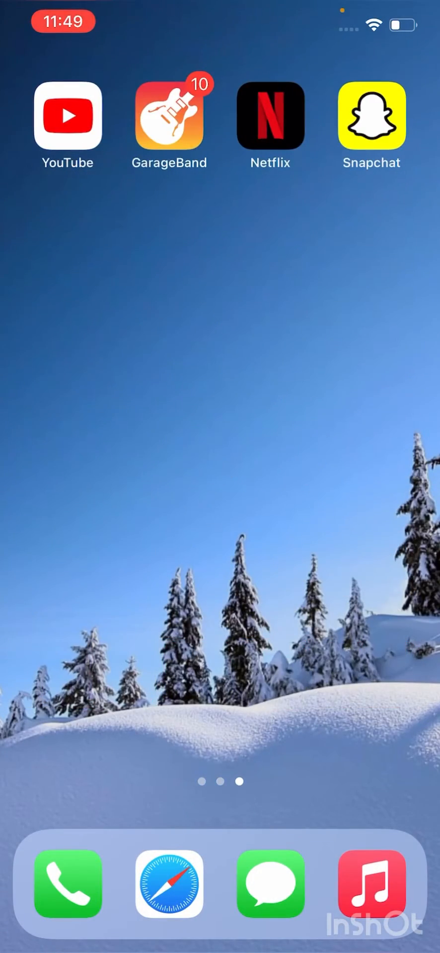
{"action": "scroll", "scroll_direction": "left", "scroll_amount": 3}
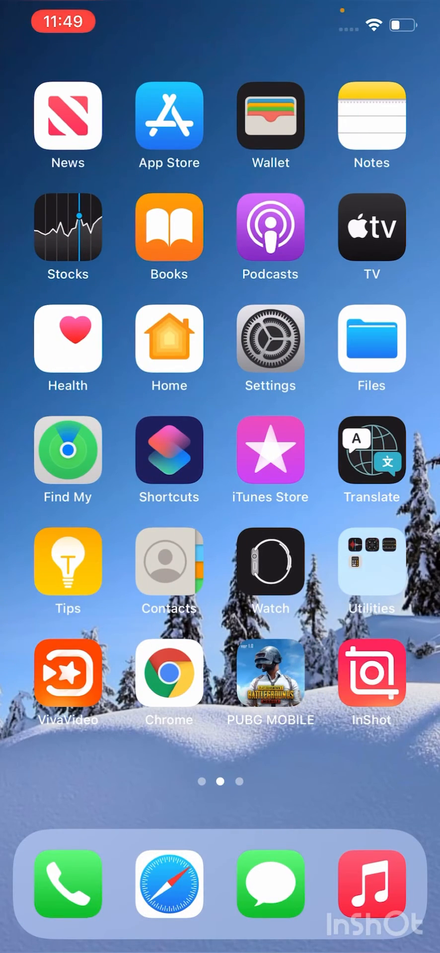
{"action": "left_click", "coordinate": [169, 673]}
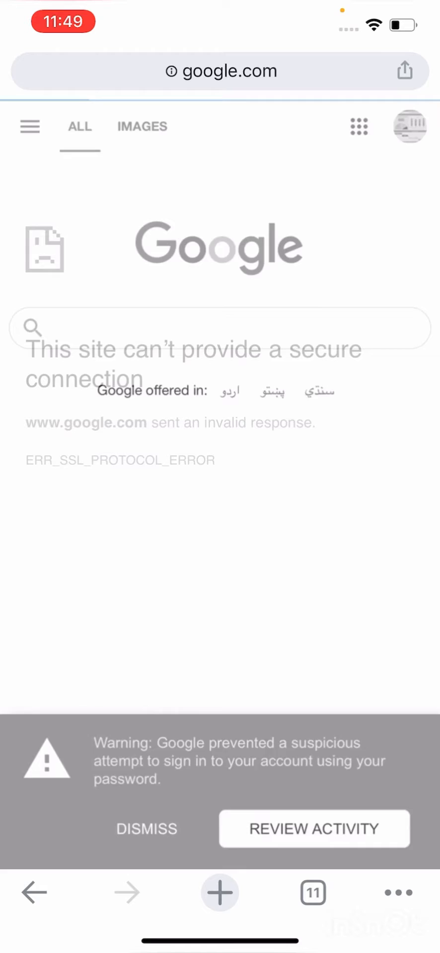
{"action": "left_click", "coordinate": [146, 829]}
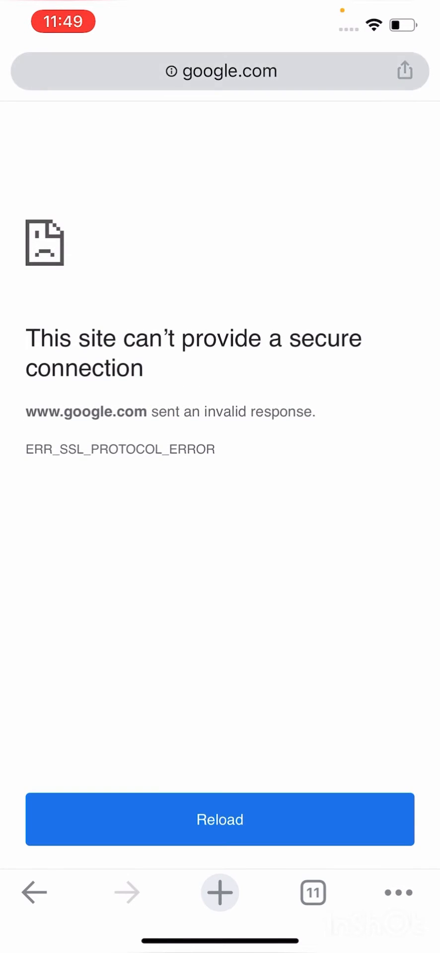
{"action": "type", "text": "yo"}
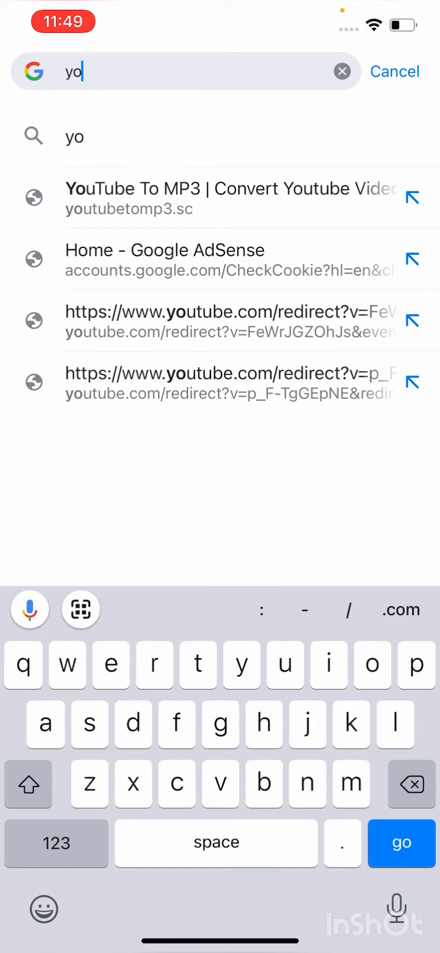
{"action": "type", "text": "ut"}
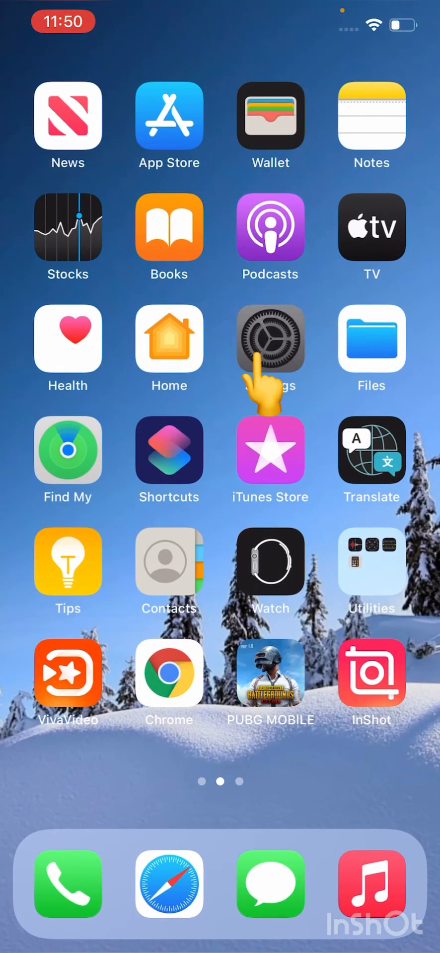
In Settings > General > Date & Time, switch on Set Automatically.
{"action": "left_click", "coordinate": [271, 340]}
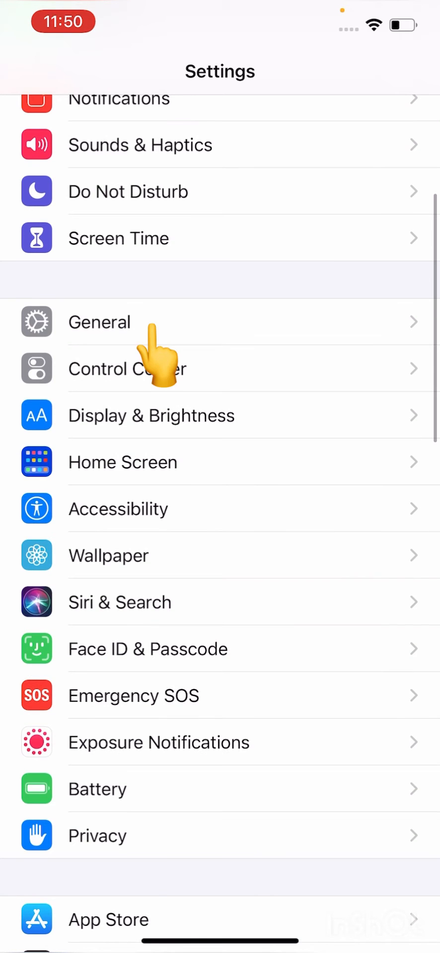
{"action": "left_click", "coordinate": [99, 323]}
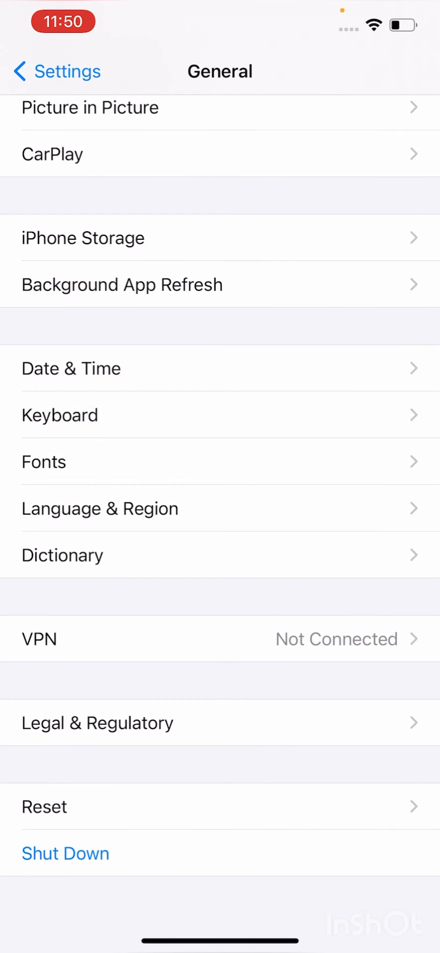
{"action": "left_click", "coordinate": [71, 368]}
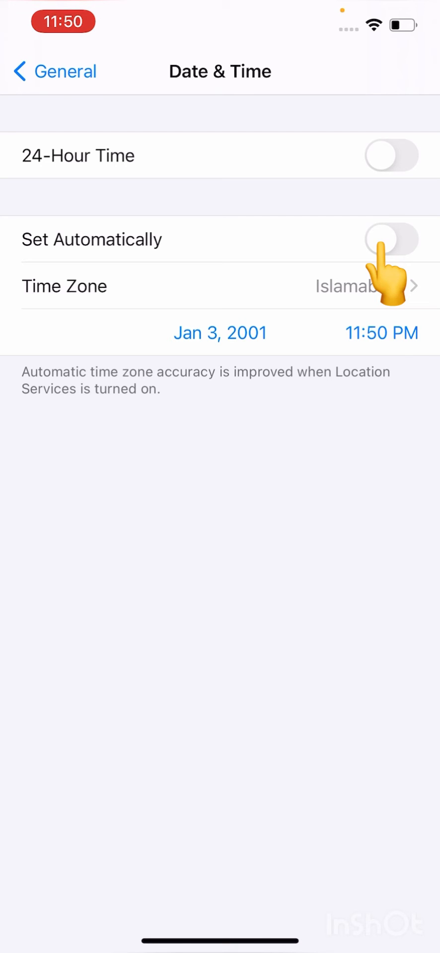
{"action": "left_click", "coordinate": [391, 239]}
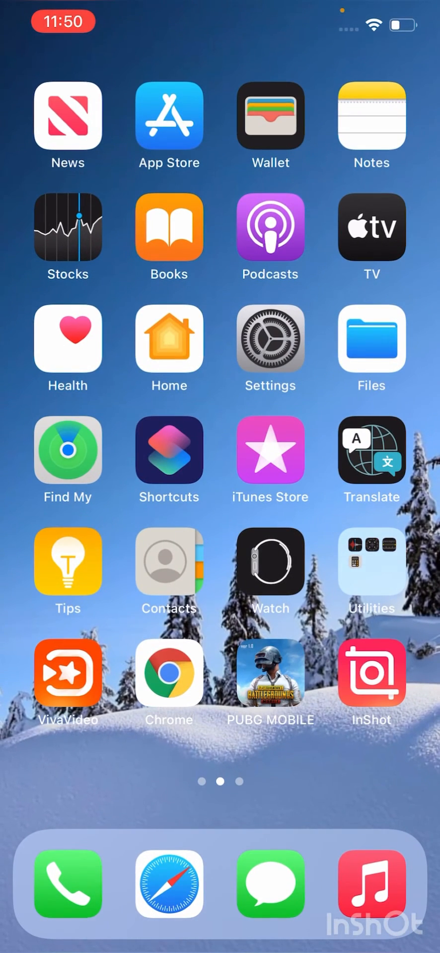
Reopen Chrome and search Google for 'youtube' from the address bar suggestion.
{"action": "left_click", "coordinate": [169, 672]}
{"action": "type", "text": "yo"}
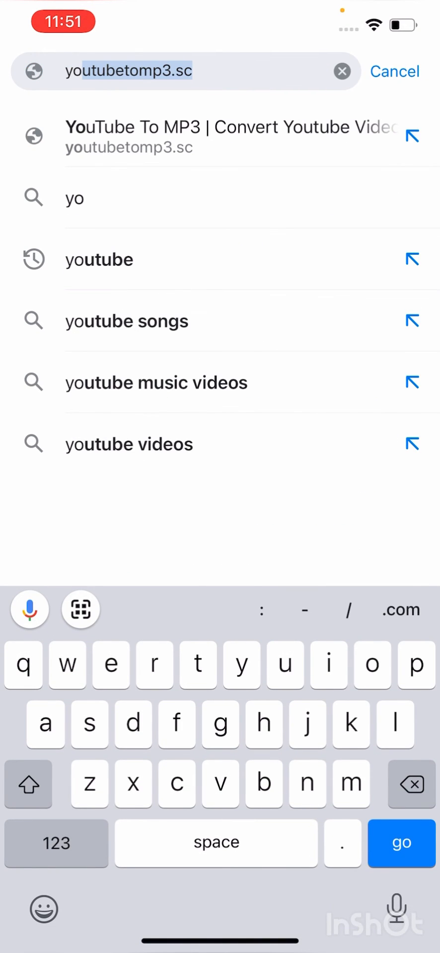
{"action": "left_click", "coordinate": [99, 259]}
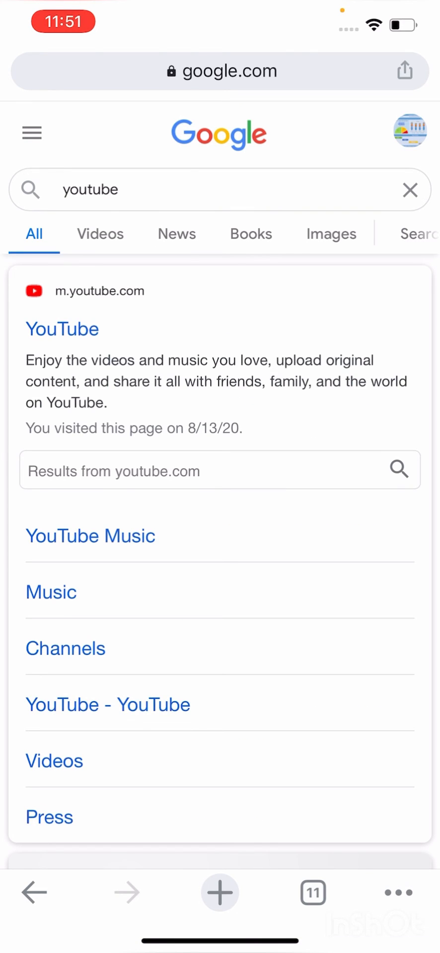